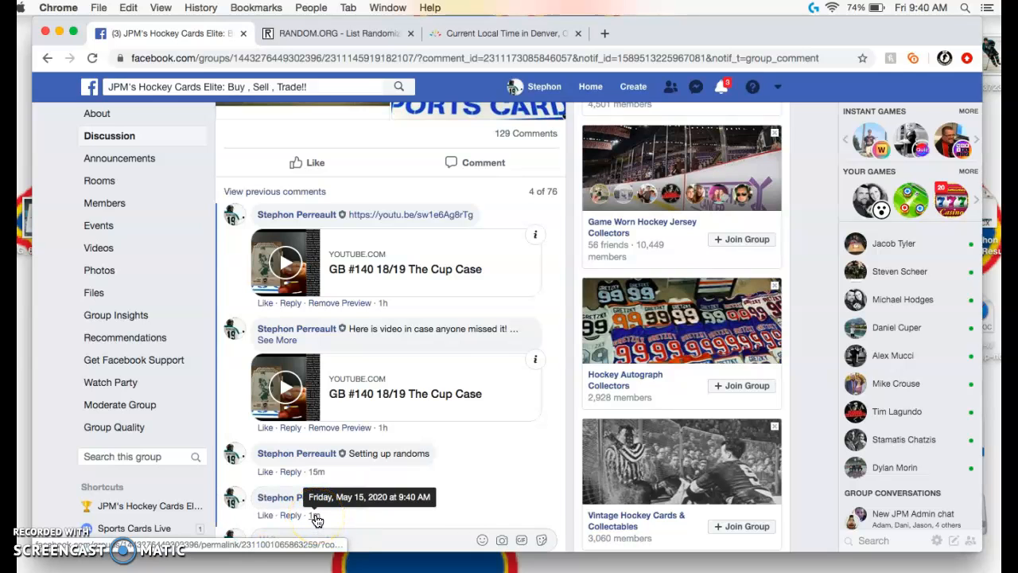
# Switch to the timeanddate.com tab showing the current local time in Denver.
pyautogui.click(501, 33)
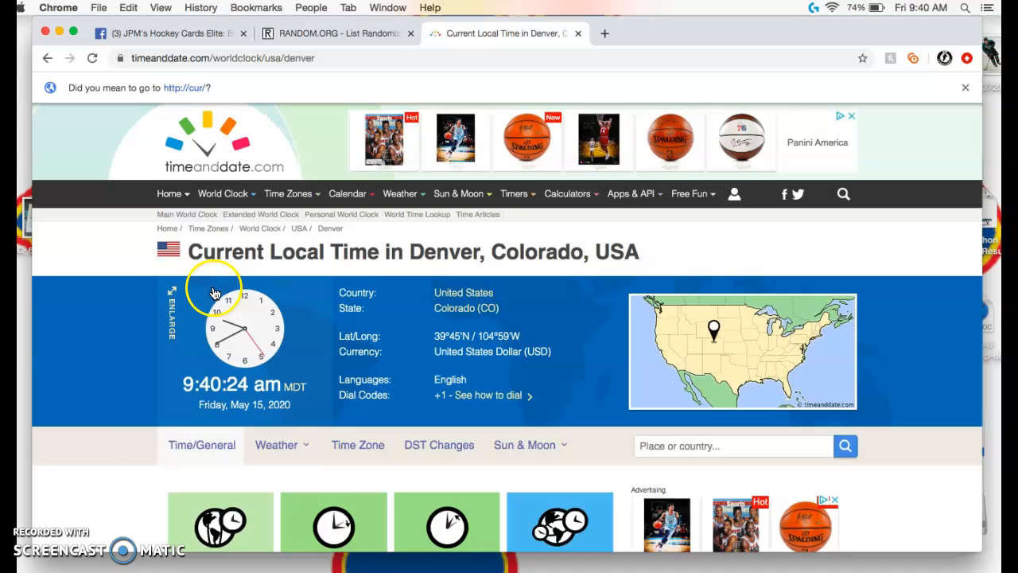
pyautogui.click(334, 34)
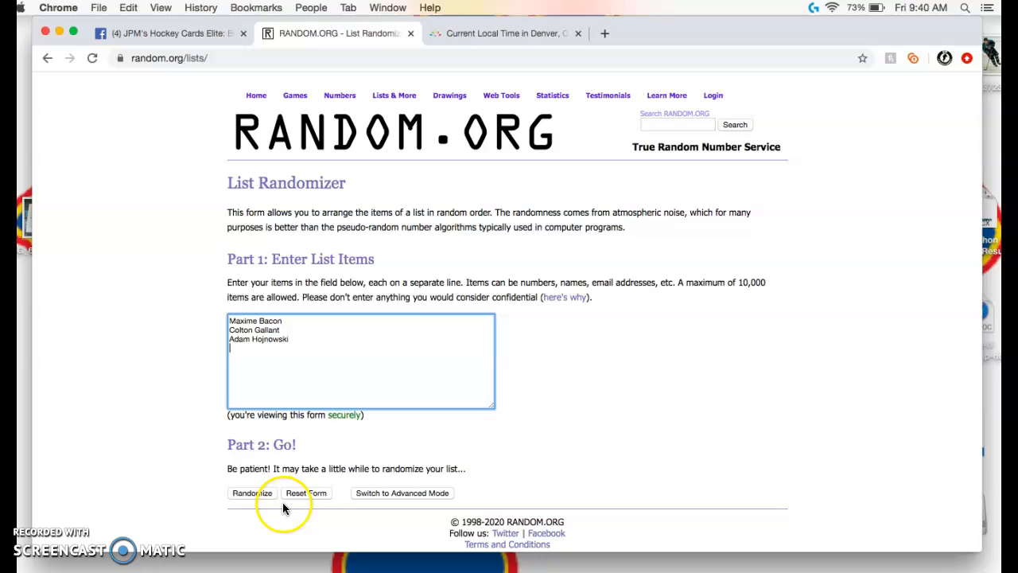
# Randomize the three-name list twice and take the second result's timestamp and count to the Facebook post.
pyautogui.click(251, 492)
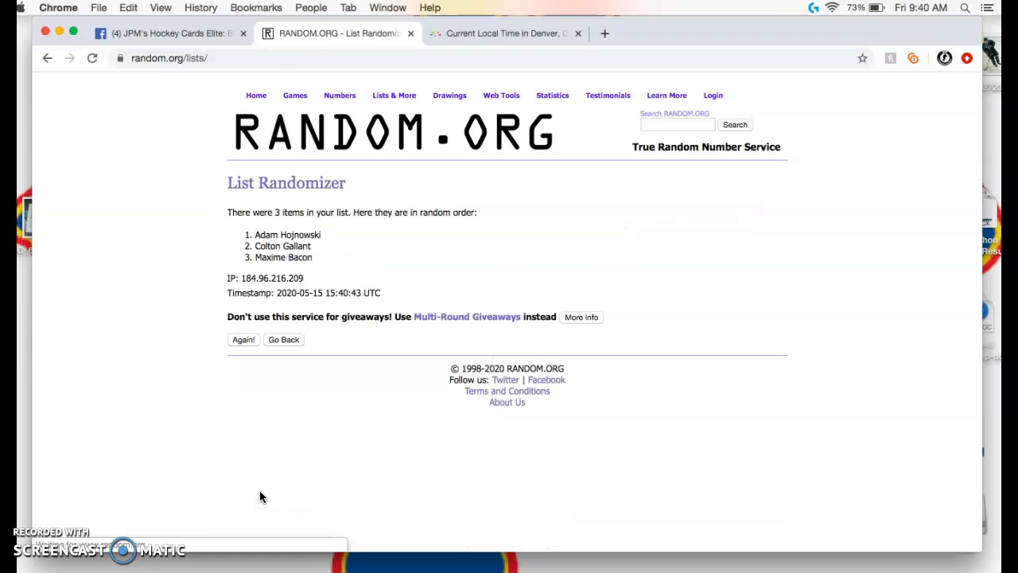
pyautogui.click(243, 340)
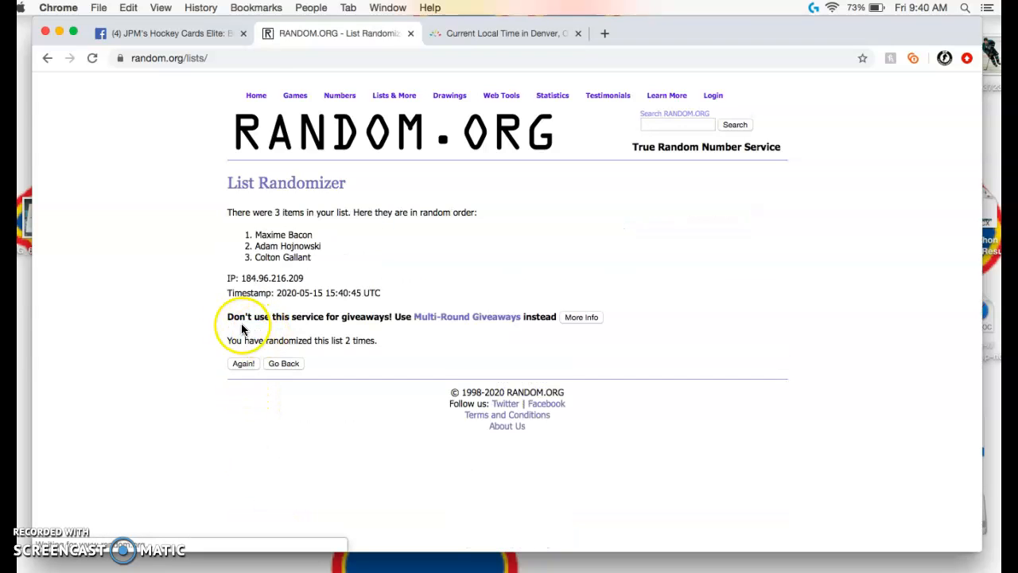
pyautogui.moveTo(239, 292); pyautogui.dragTo(405, 340)
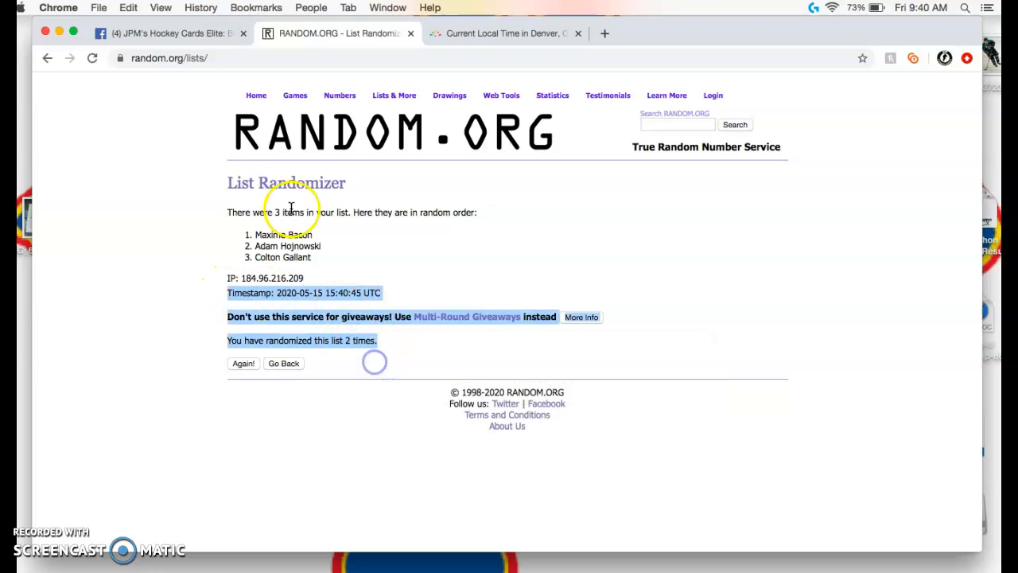
pyautogui.click(167, 34)
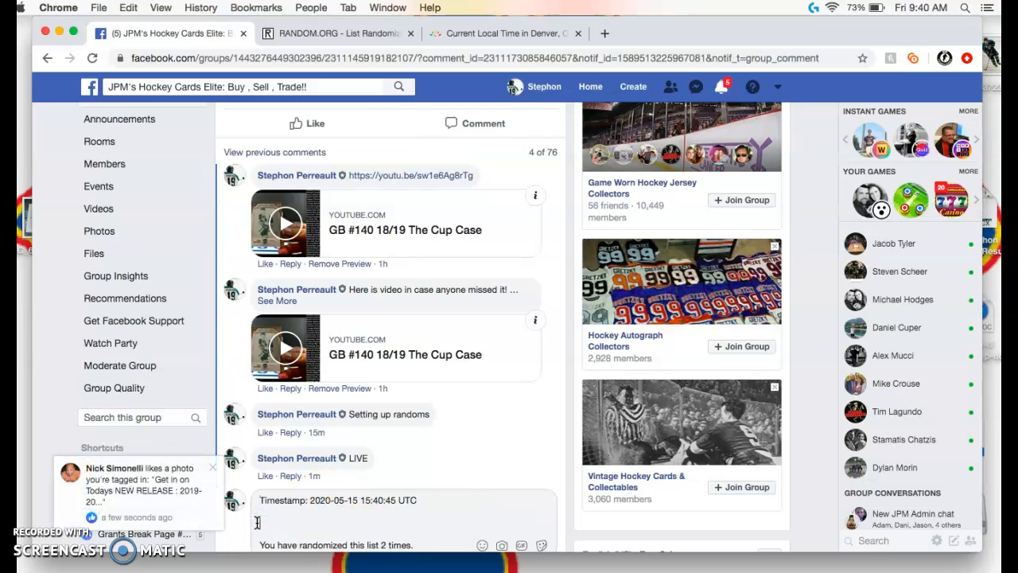
# Recheck the Denver time, randomize the list a third time, and select the top name.
pyautogui.scroll(-3)
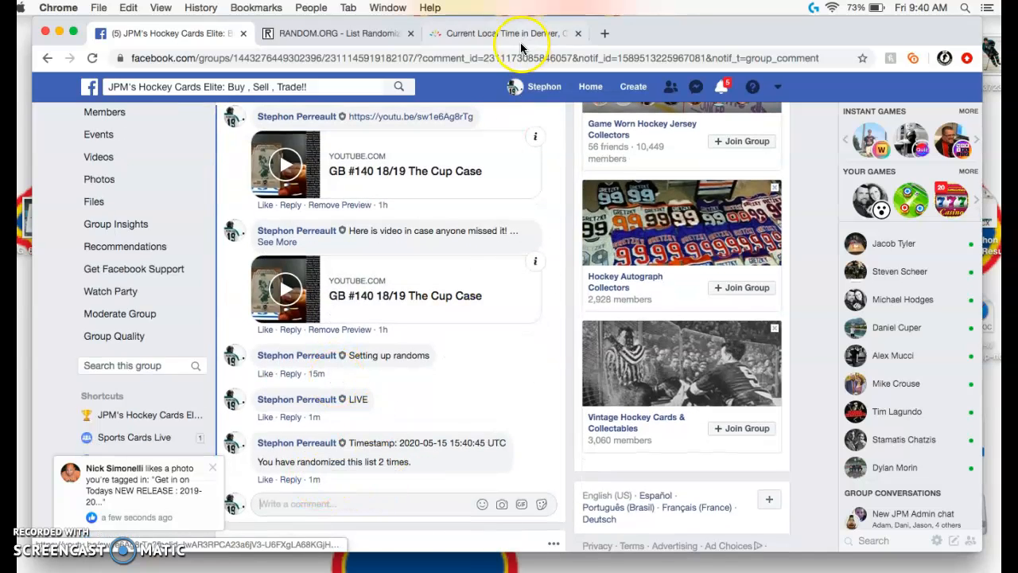
pyautogui.click(509, 32)
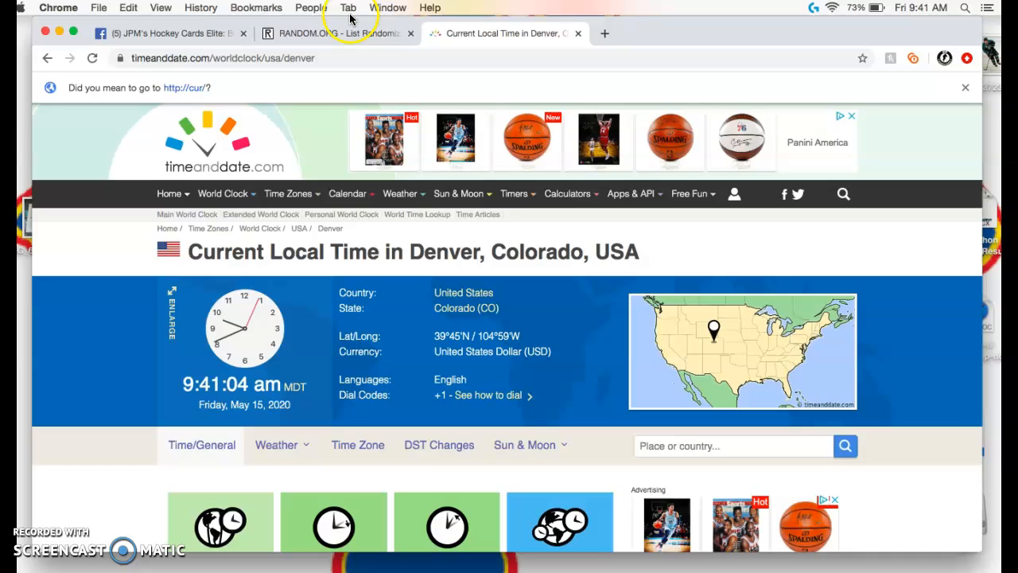
pyautogui.click(334, 32)
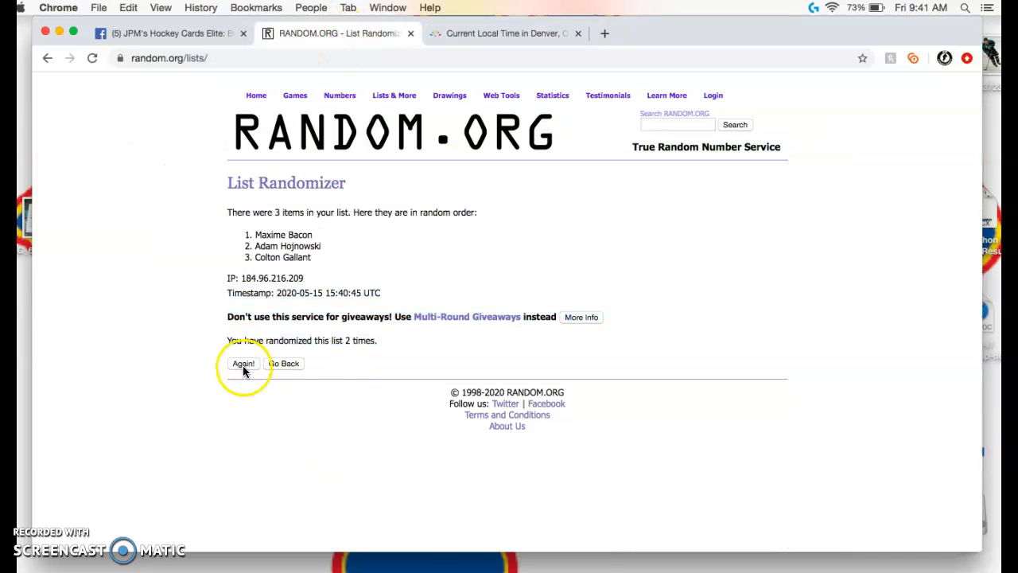
pyautogui.click(243, 363)
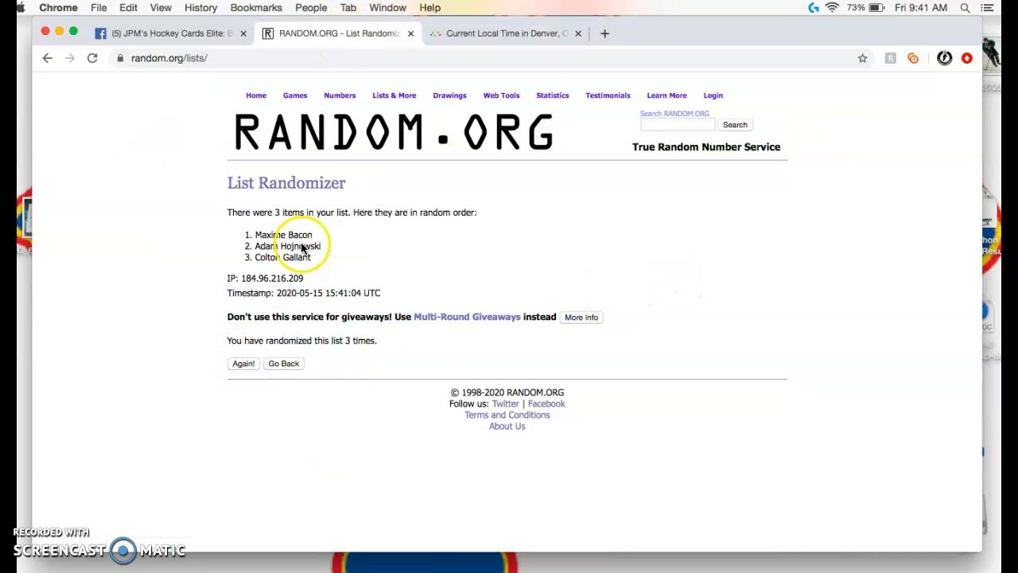
pyautogui.doubleClick(283, 234)
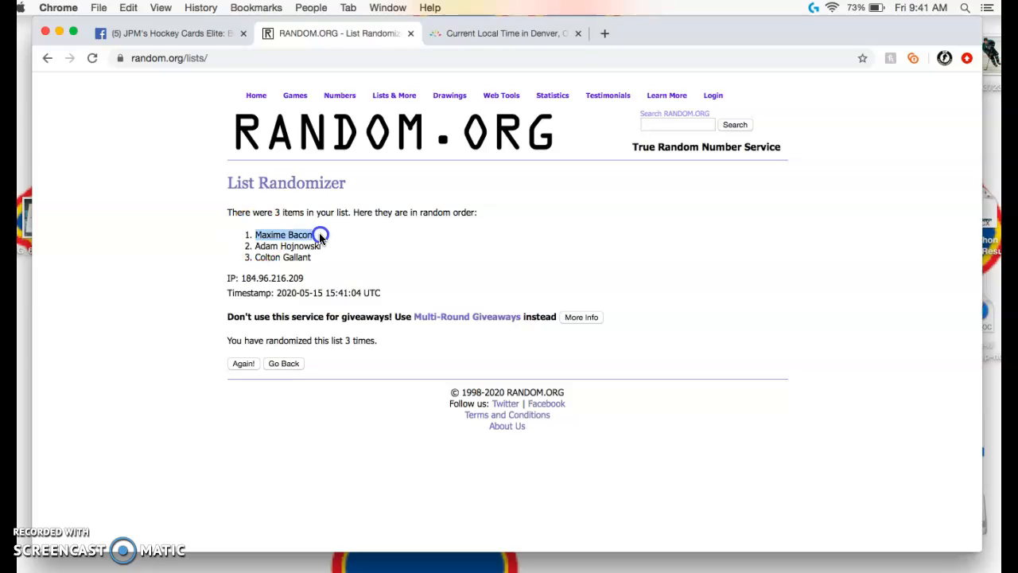